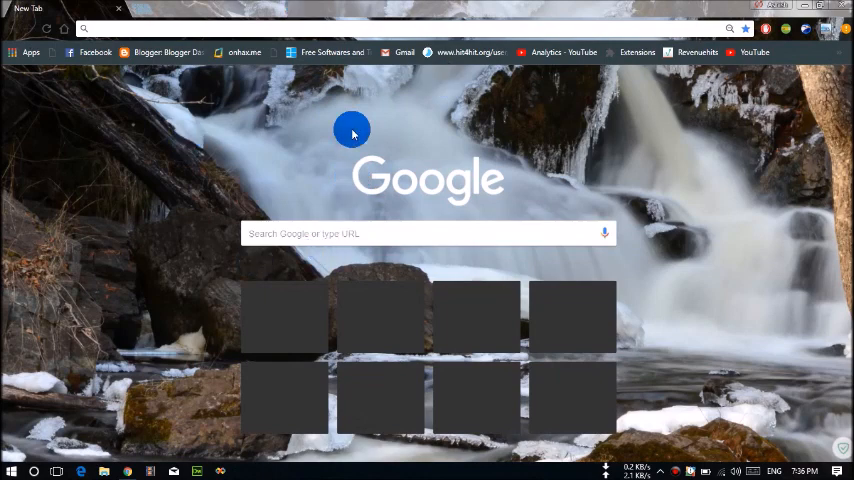
pyautogui.moveTo(243, 120)
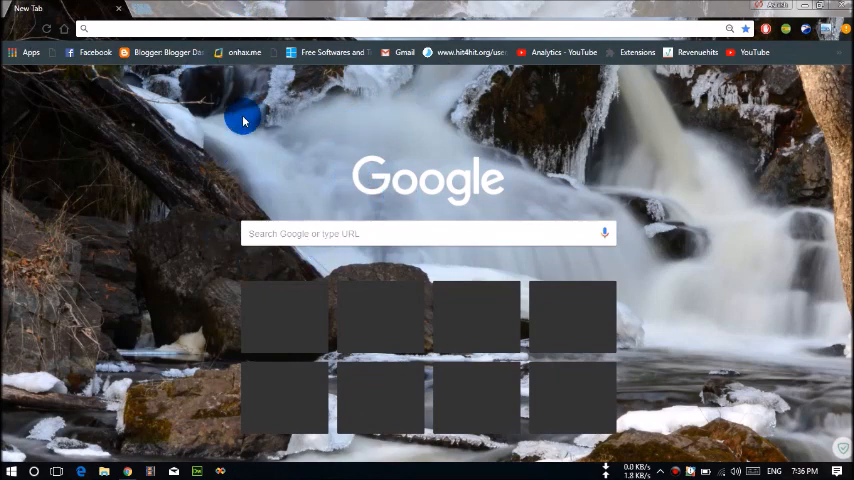
pyautogui.moveTo(228, 100)
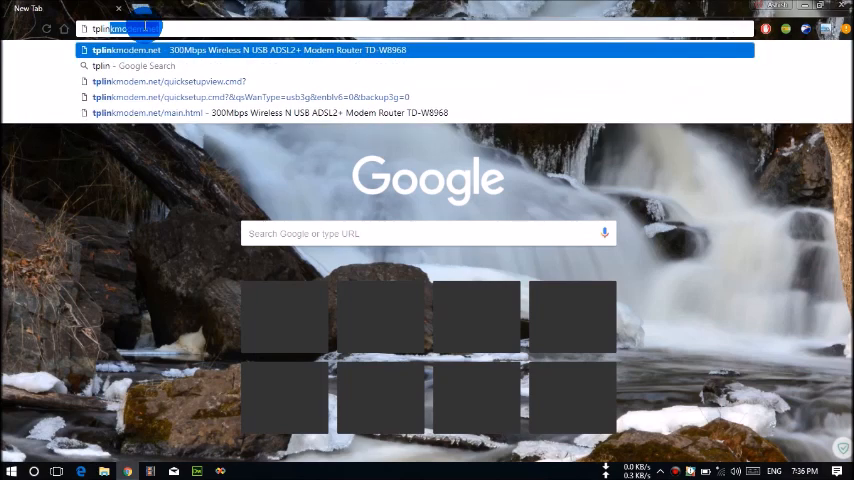
# Load tplinkmodem.net and log in with username admin and its password
pyautogui.write('tplinkmodem.net/main.html')
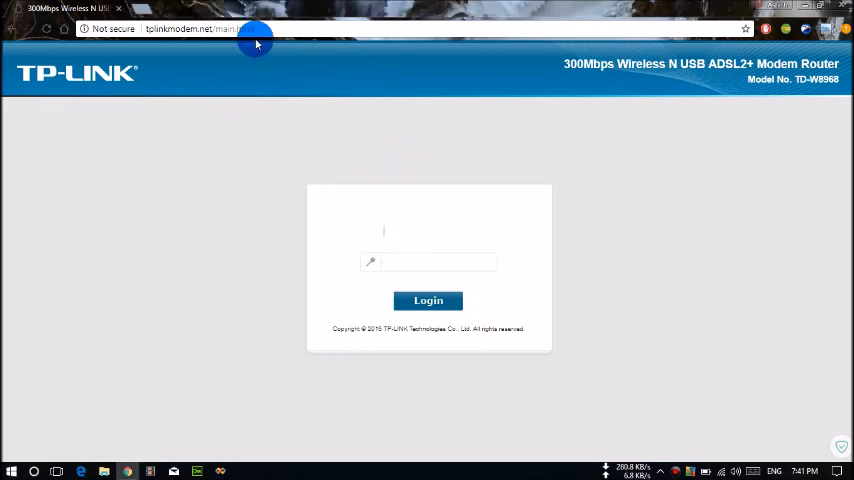
pyautogui.click(428, 231)
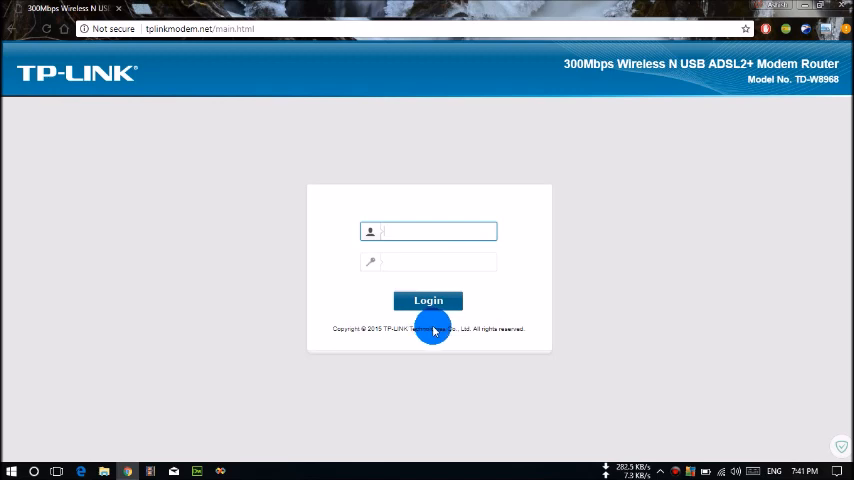
pyautogui.write('admin')
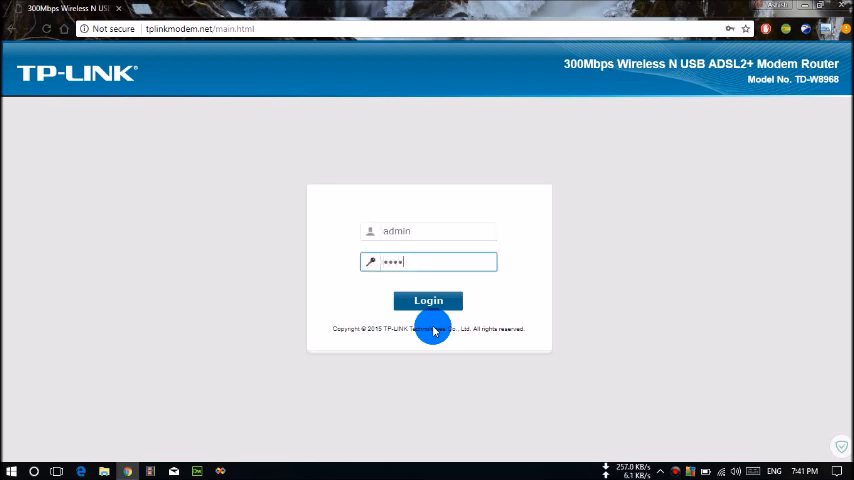
pyautogui.click(428, 301)
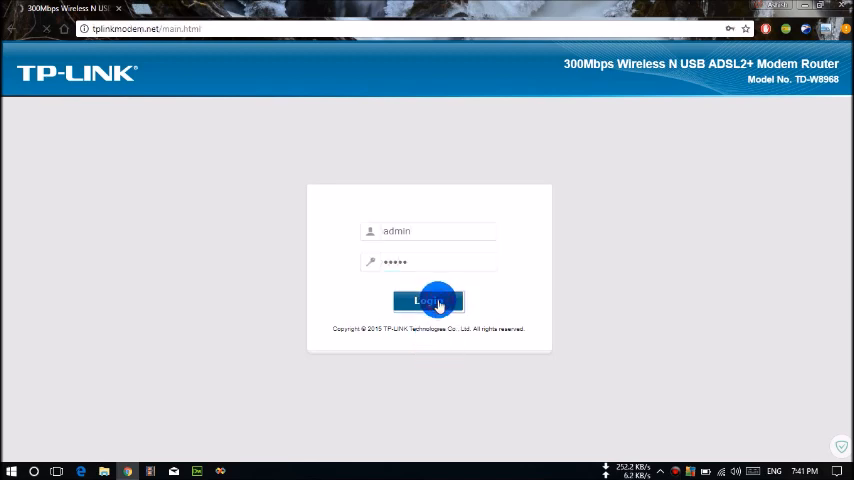
pyautogui.click(429, 300)
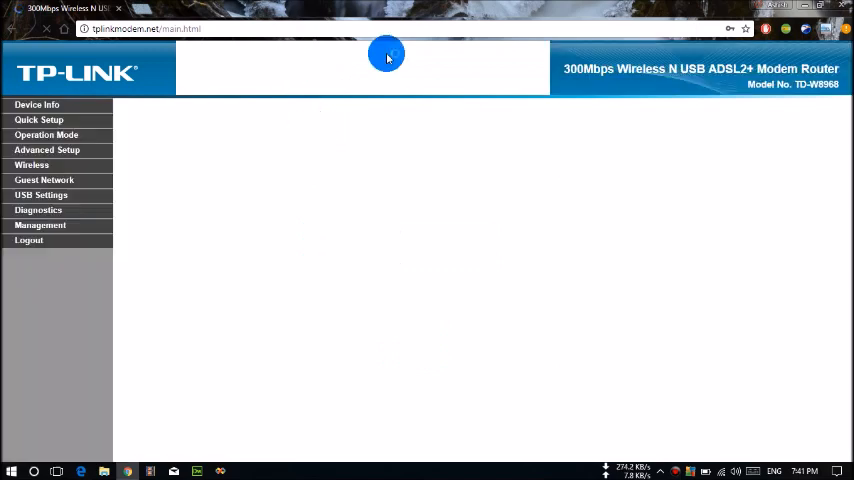
# Launch the Quick Setup wizard and select 3G Router Mode as the operation mode
pyautogui.click(37, 104)
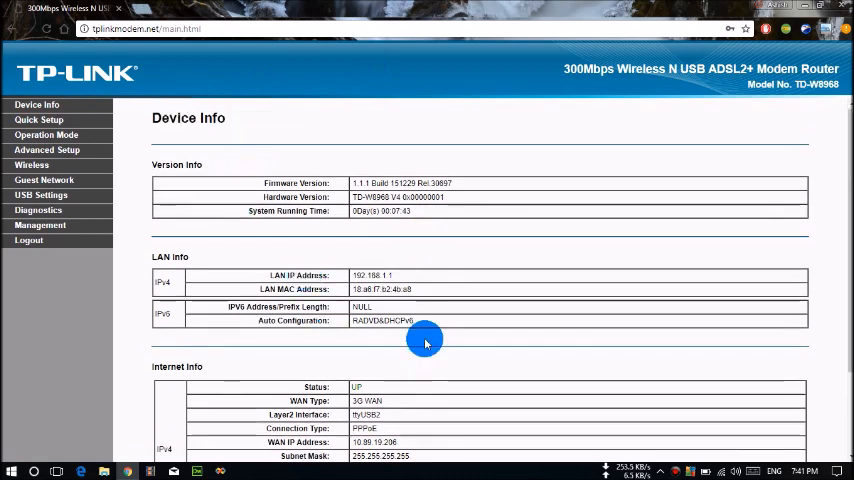
pyautogui.moveTo(200, 118)
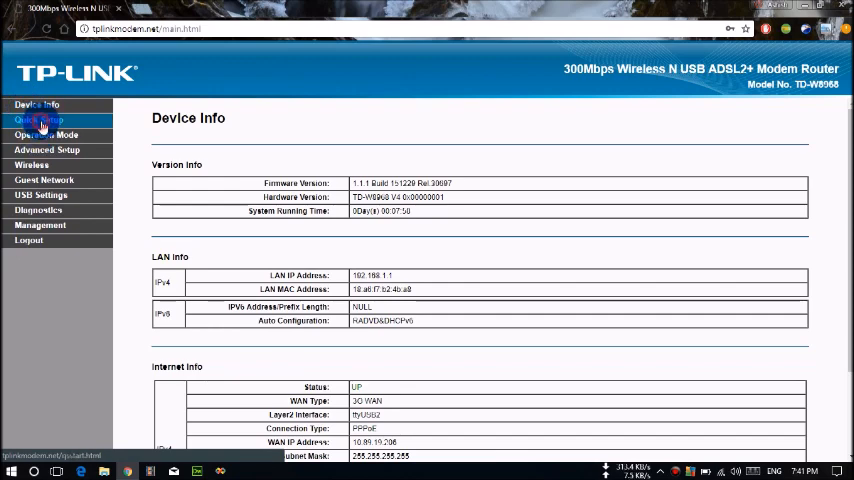
pyautogui.click(38, 119)
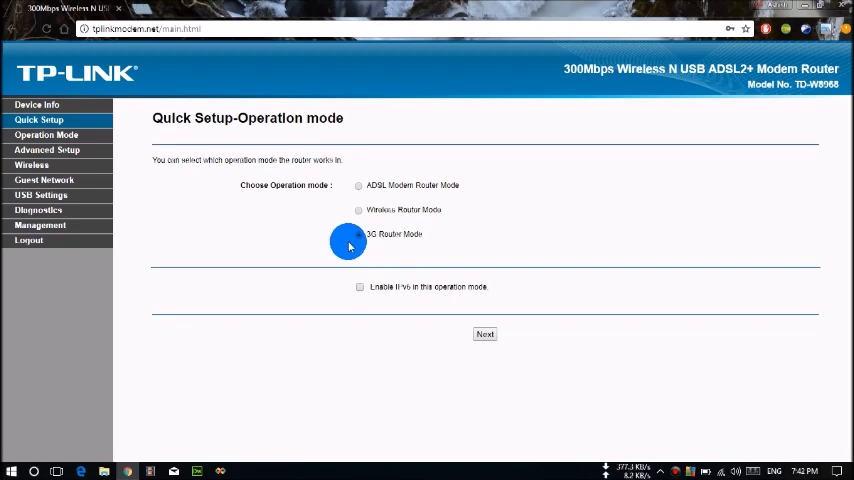
pyautogui.click(358, 234)
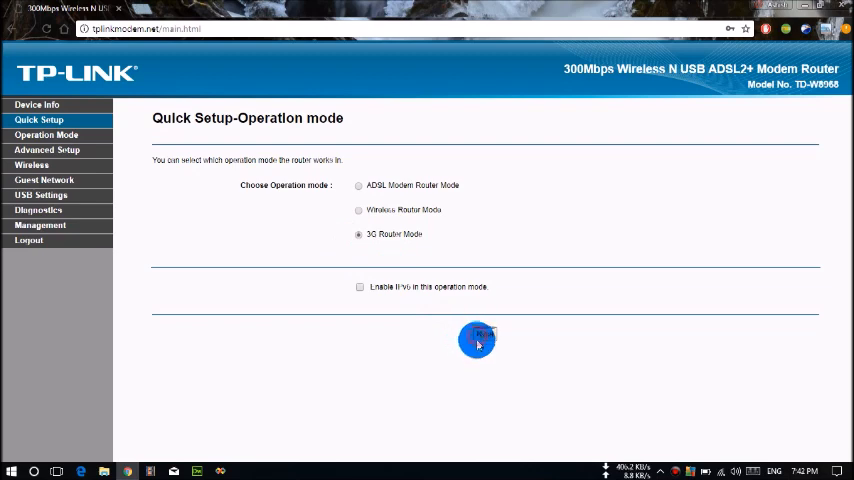
# Accept the WAN configuration with Location India and Mobile ISP Vodafone
pyautogui.click(477, 340)
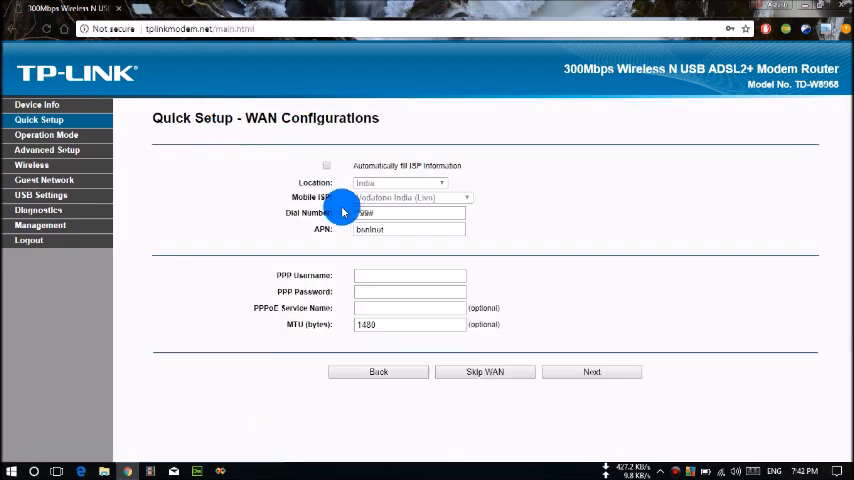
pyautogui.click(408, 212)
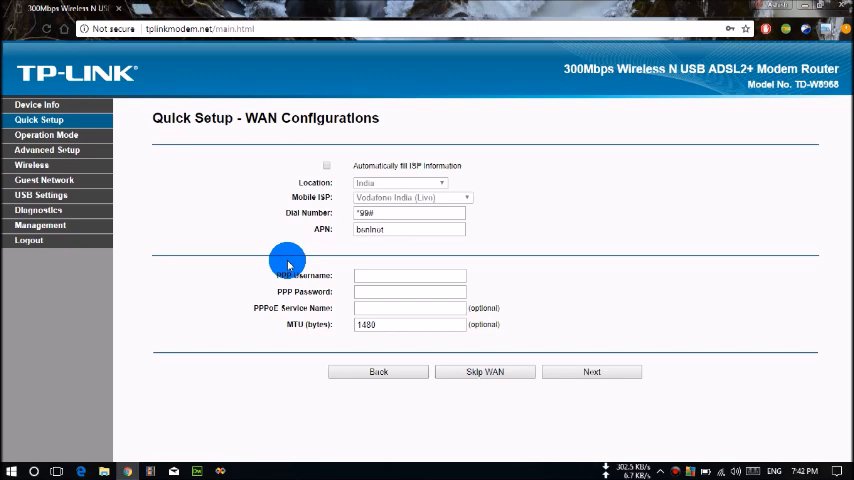
pyautogui.moveTo(283, 260)
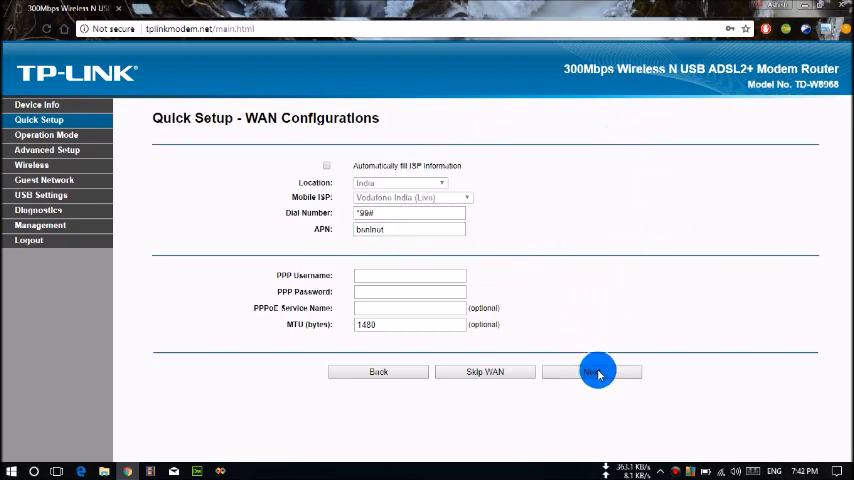
pyautogui.click(594, 372)
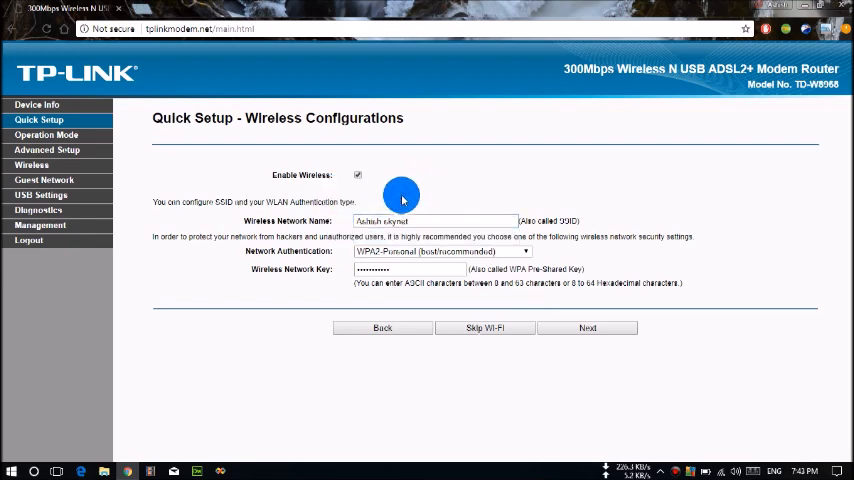
# Enter the Wi-Fi SSID with WPA2-Personal security and key, then return to the wireless step
pyautogui.click(440, 251)
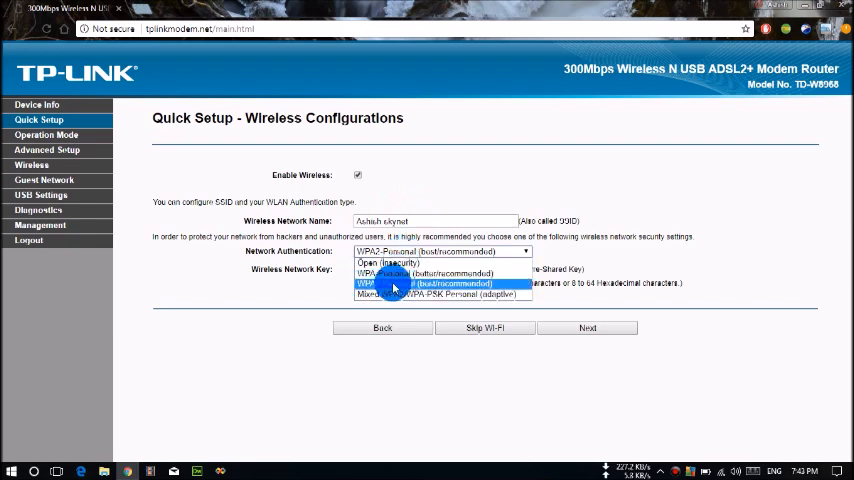
pyautogui.moveTo(388, 263)
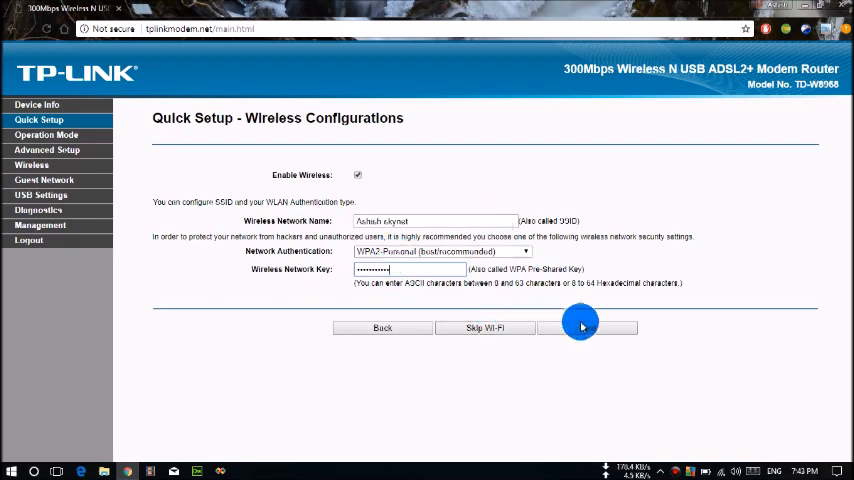
pyautogui.click(588, 327)
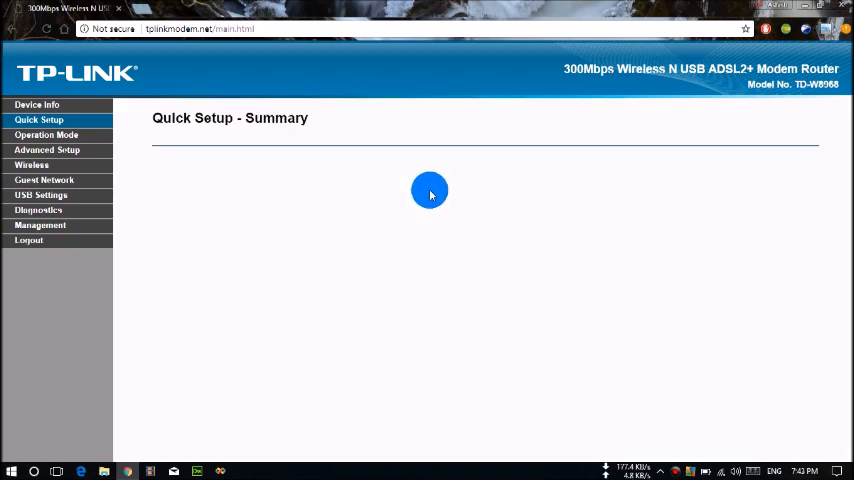
pyautogui.moveTo(350, 271)
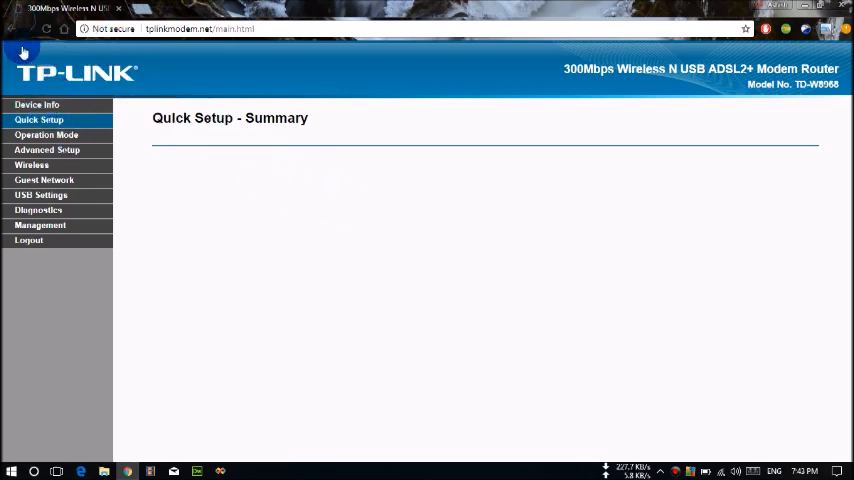
pyautogui.click(587, 328)
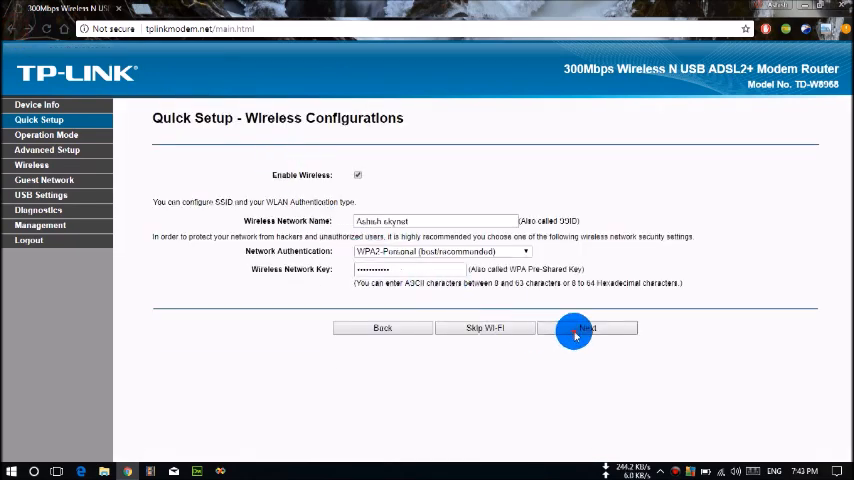
# View the Quick Setup summary of WAN and Wi-Fi settings, then the USB Settings section
pyautogui.click(587, 328)
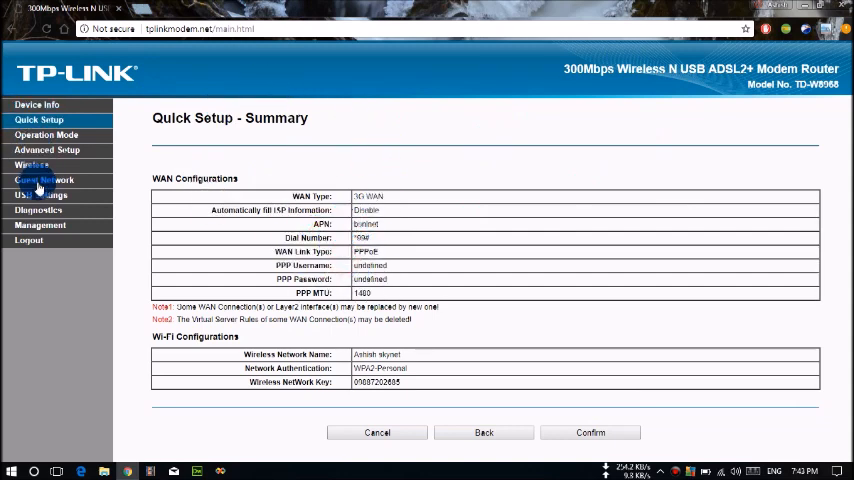
pyautogui.click(41, 195)
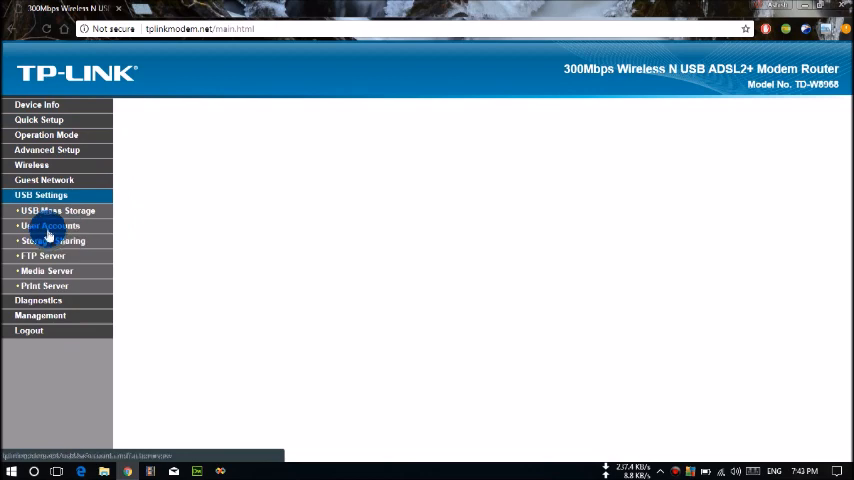
# Browse the USB Mass Storage and Guest Network pages, then go to Diagnostics
pyautogui.click(57, 210)
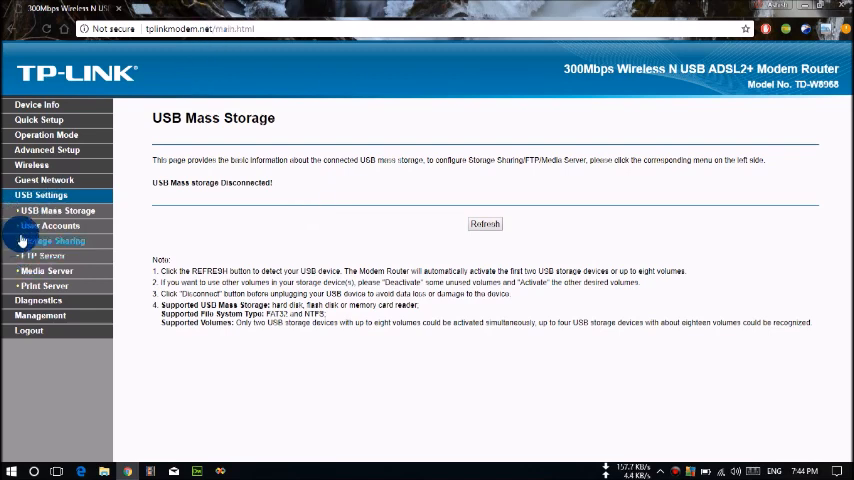
pyautogui.click(44, 180)
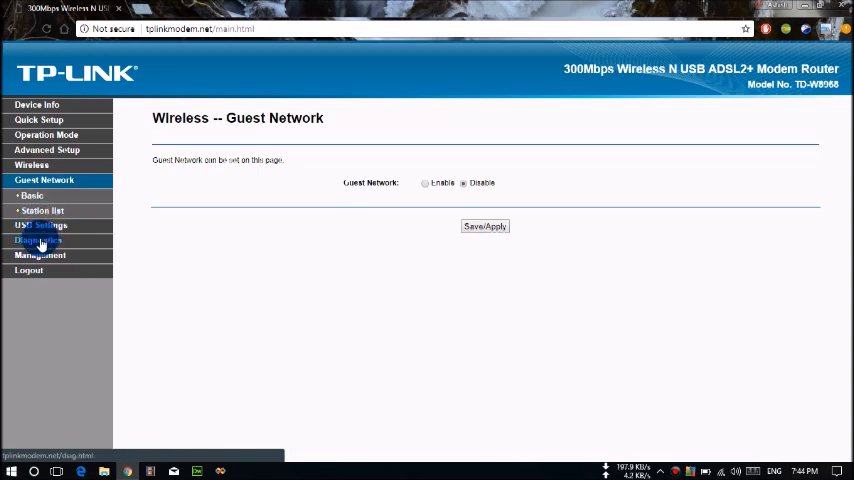
pyautogui.click(39, 210)
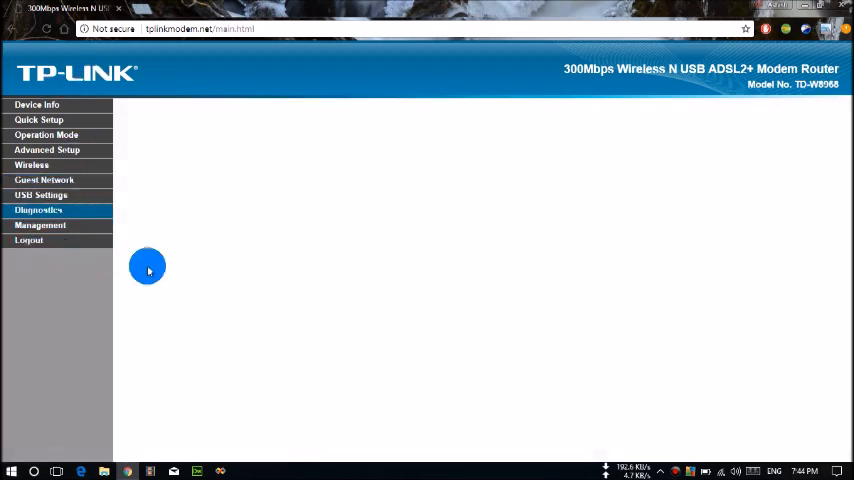
# Review the Diagnostics test results and expand the Advanced Setup menu
pyautogui.click(38, 210)
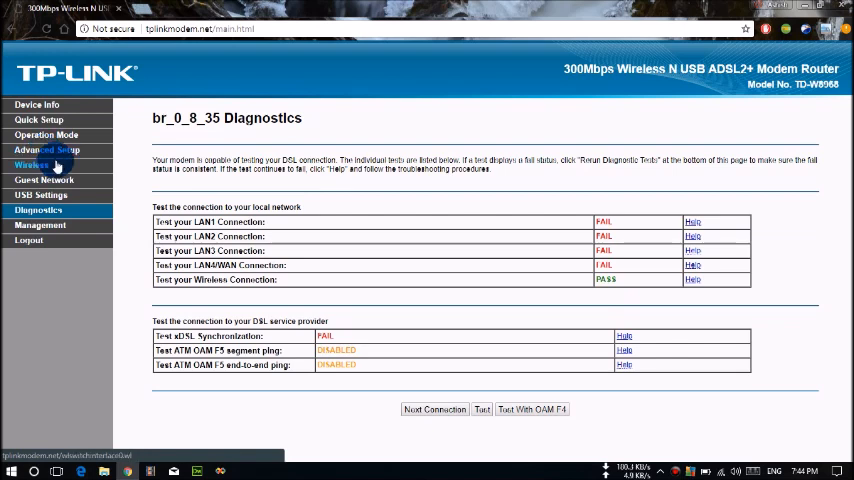
pyautogui.click(47, 149)
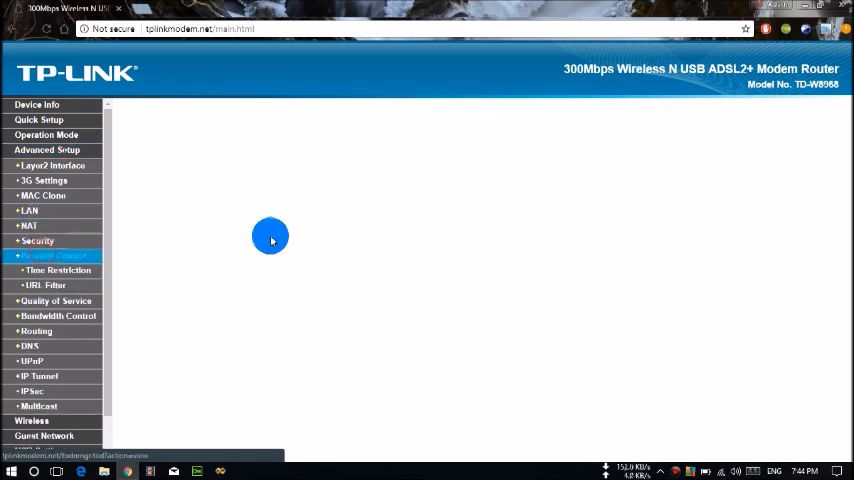
# Check the 3G Settings page for the connected Vodafone India link, then view Device Info Summary
pyautogui.click(53, 256)
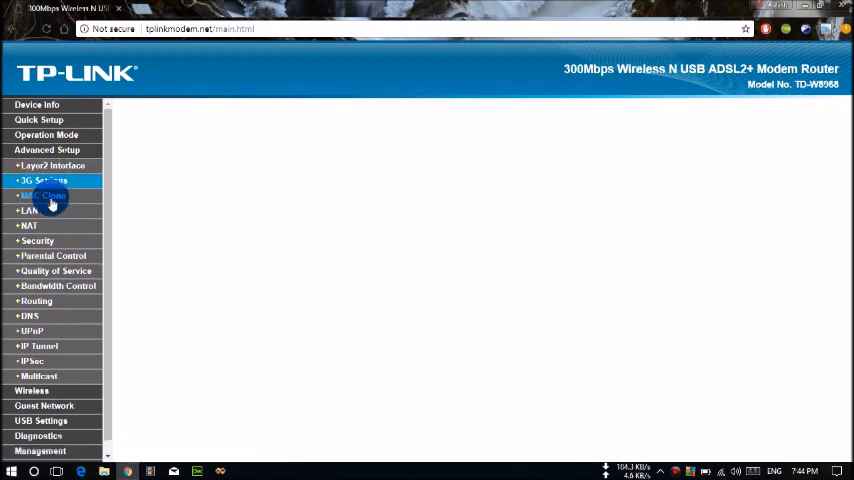
pyautogui.click(42, 181)
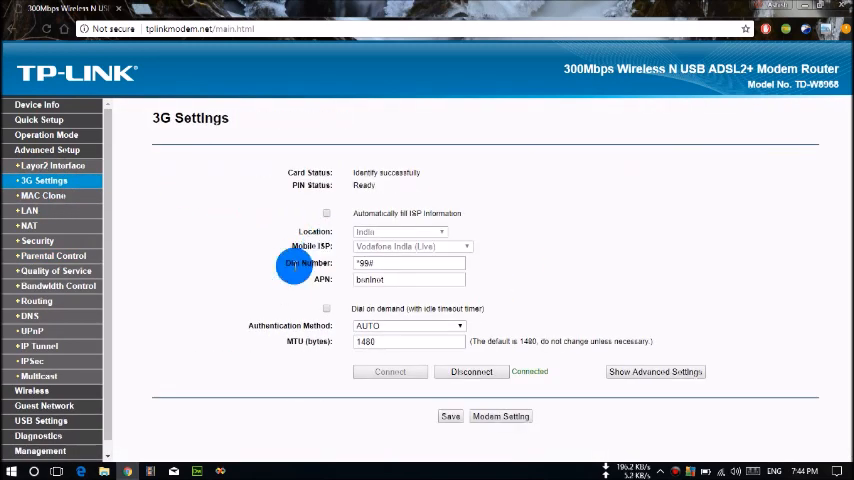
pyautogui.moveTo(518, 103)
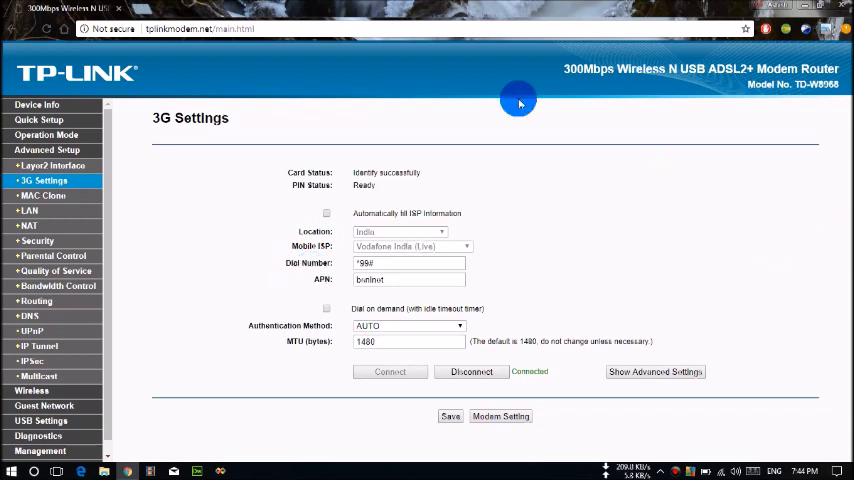
pyautogui.moveTo(250, 138)
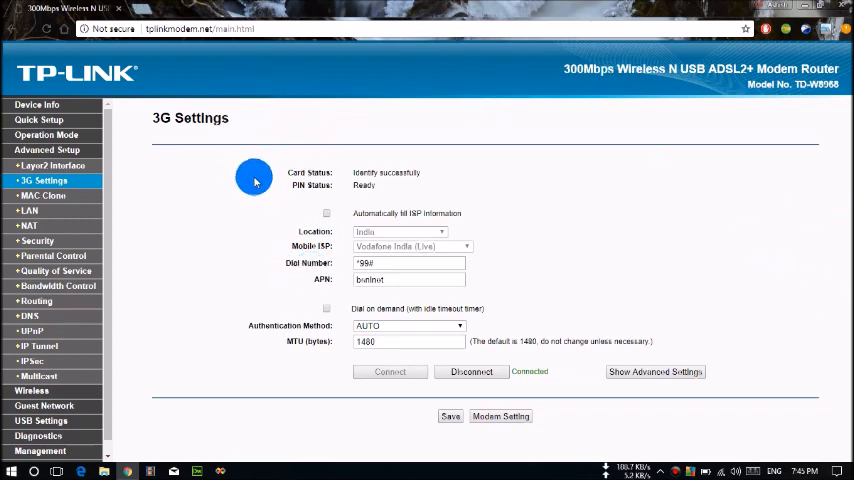
pyautogui.click(37, 104)
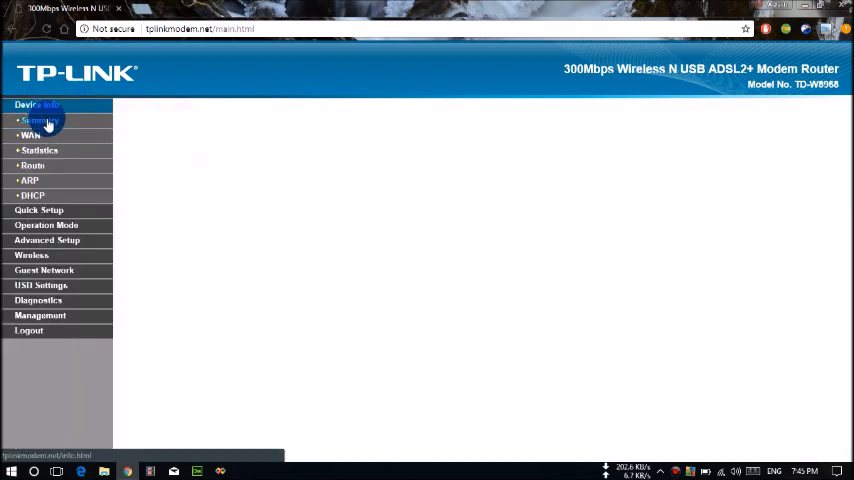
pyautogui.click(40, 120)
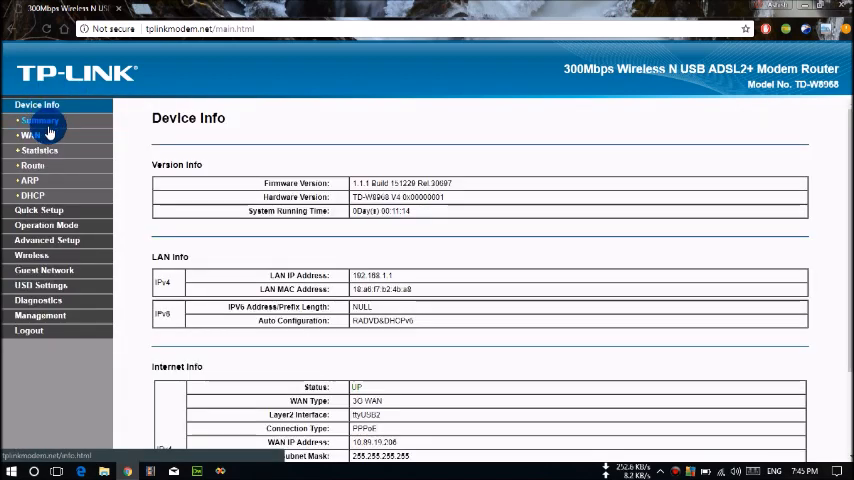